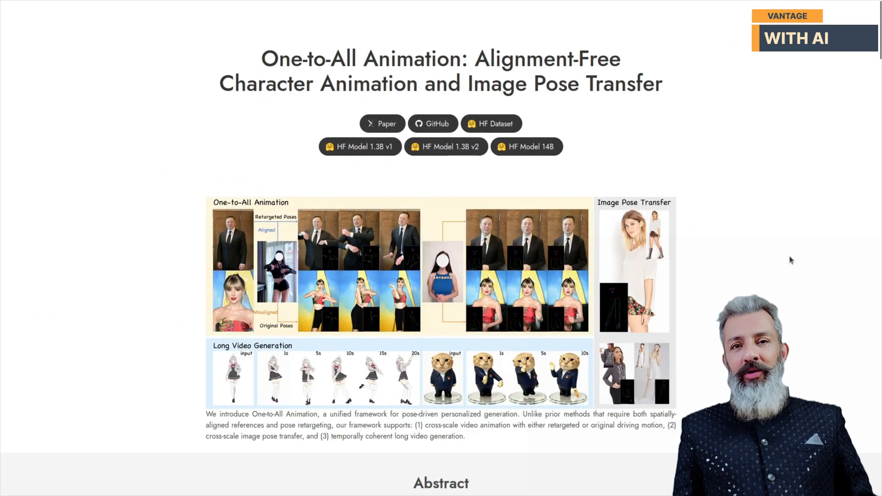
Pan the canvas to the Reference Video and Reference Image loaders, with Pose Detection beside them
scroll(down, 3)
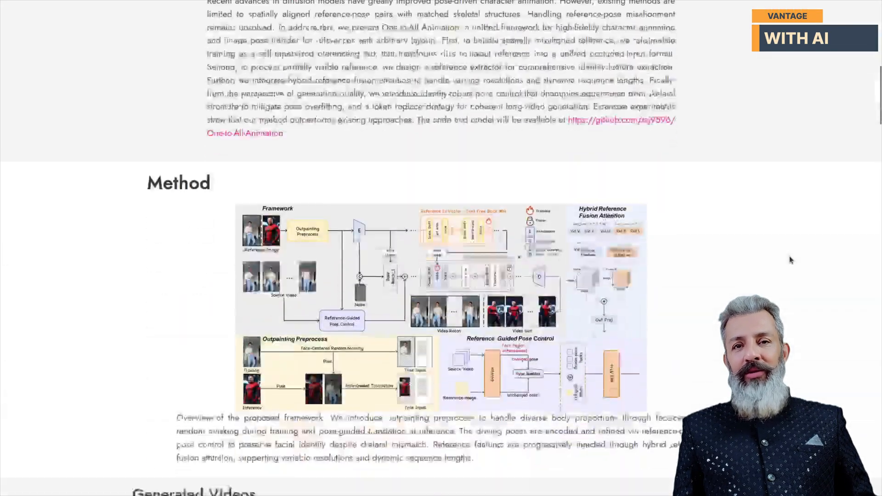
scroll(down, 3)
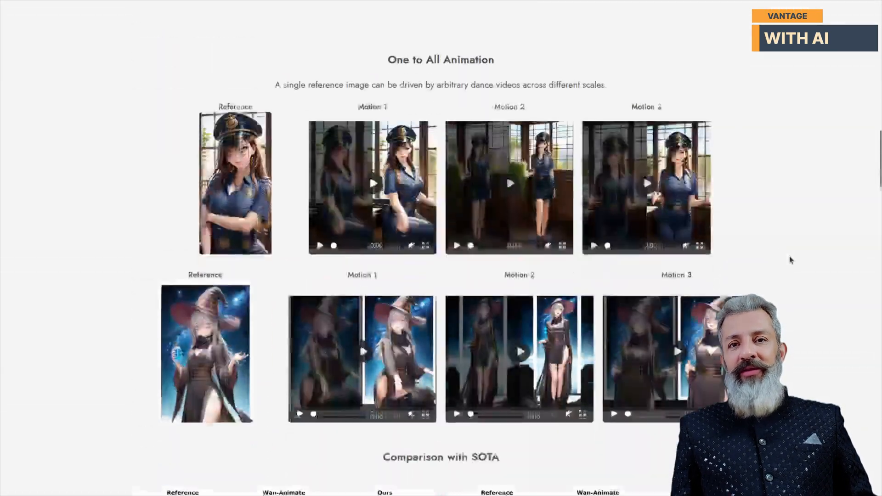
scroll(down, 3)
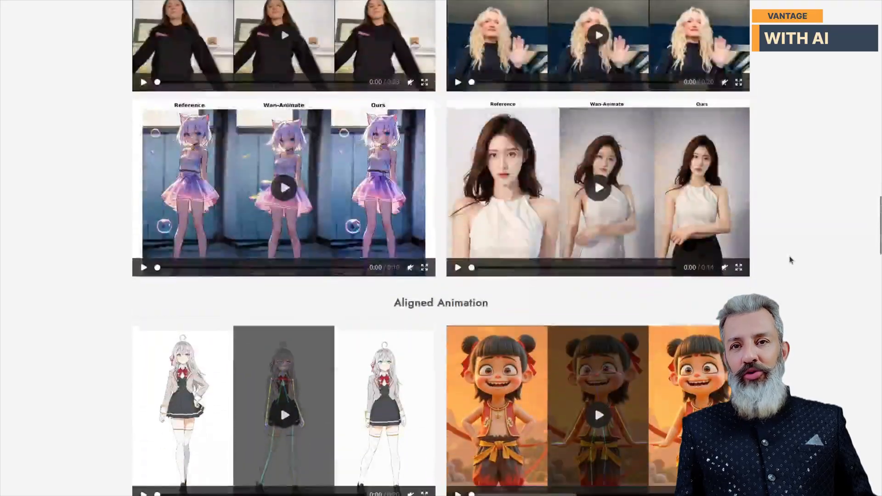
scroll(down, 3)
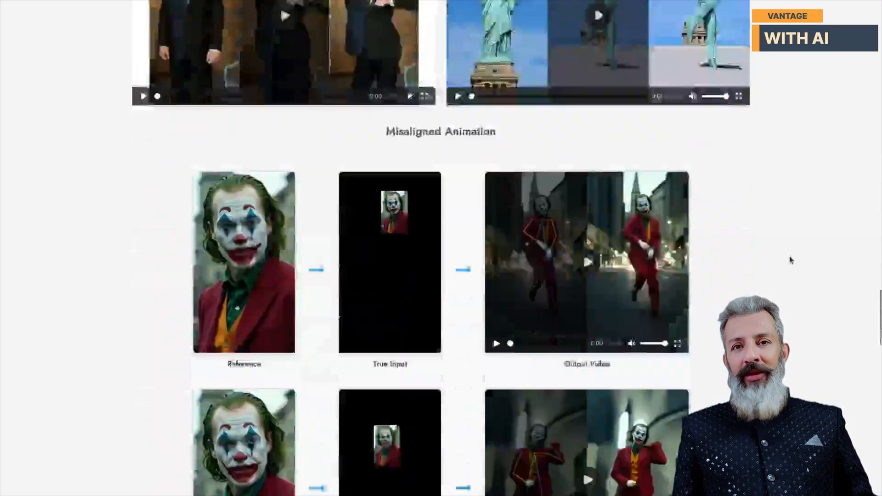
scroll(down, 3)
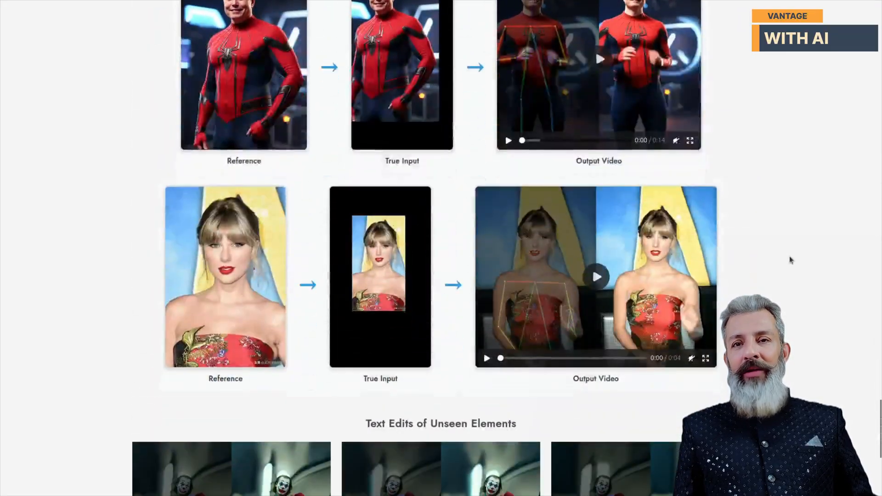
scroll(up, 3)
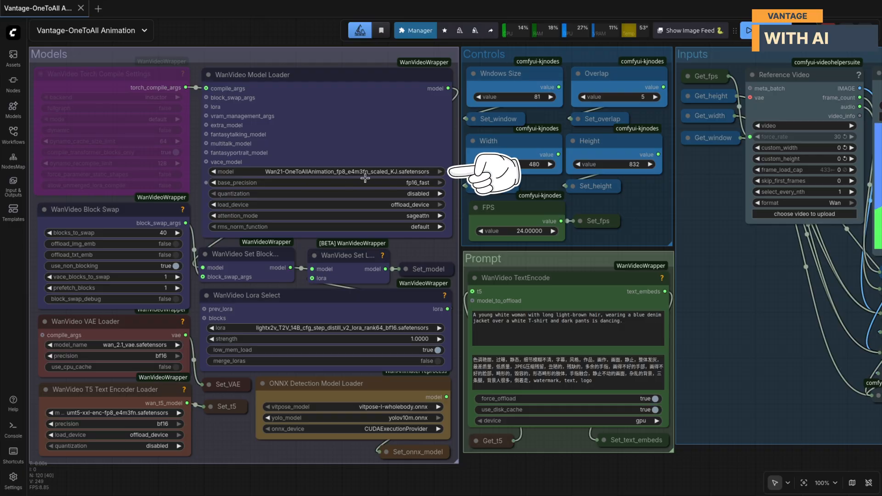
mouse_move(735, 364)
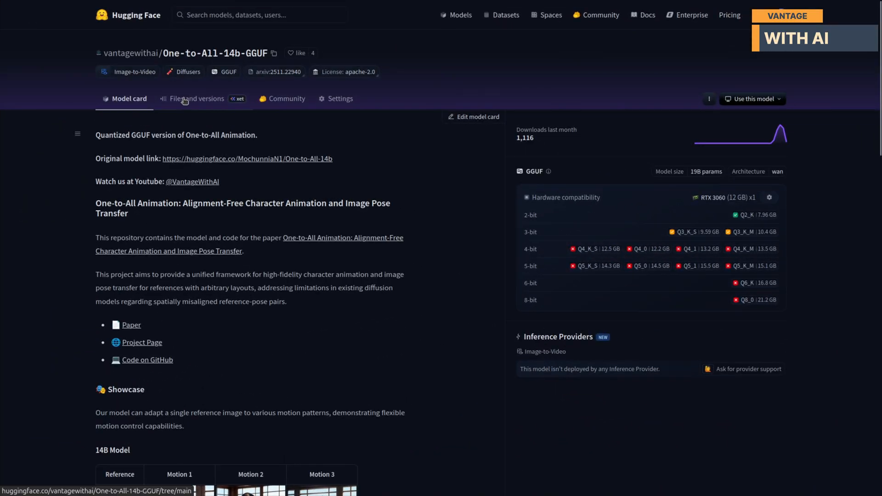
click(196, 98)
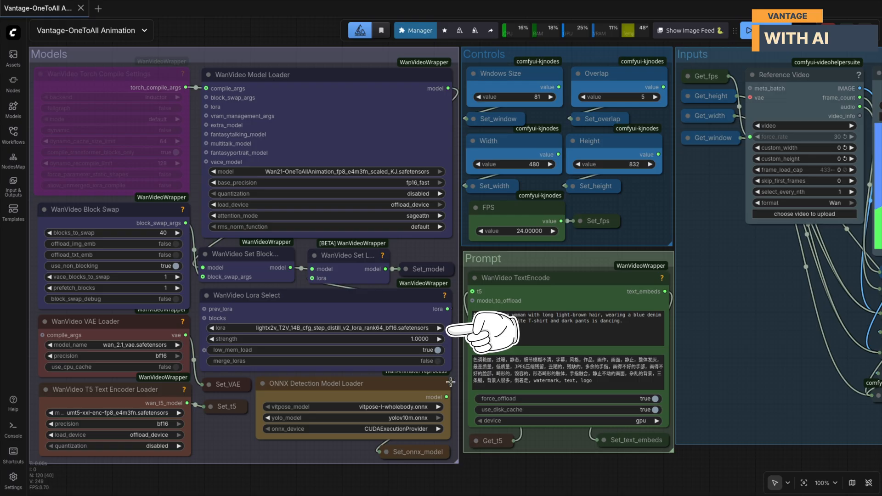
mouse_move(456, 389)
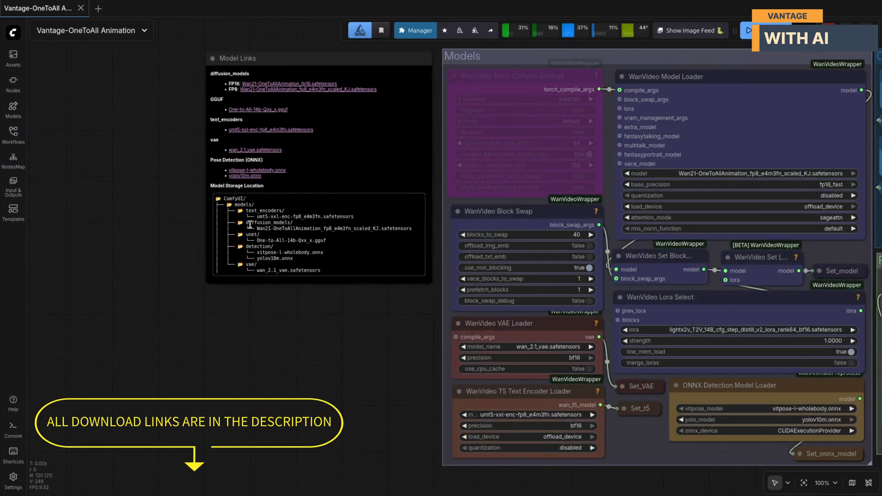
mouse_move(360, 372)
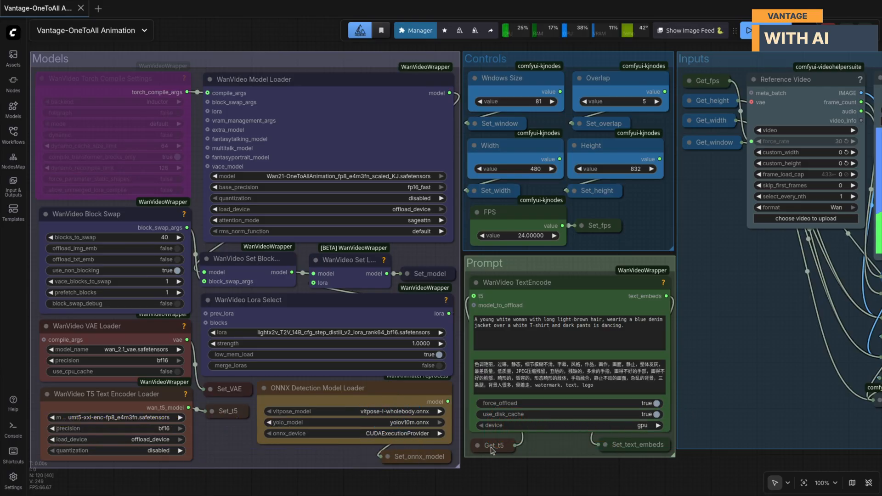
mouse_move(223, 55)
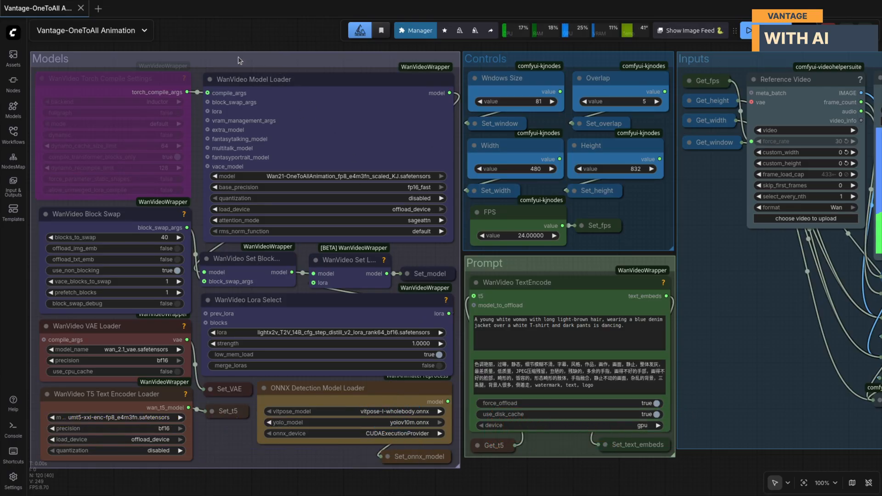
mouse_move(258, 44)
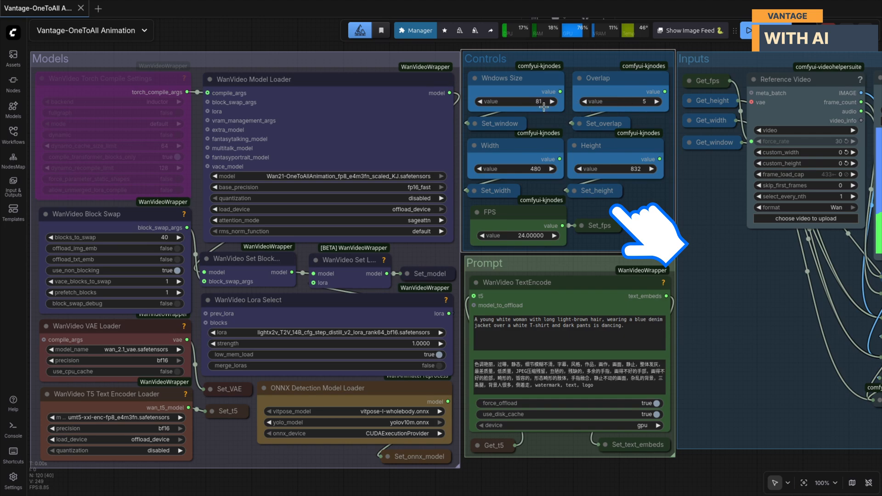
mouse_move(546, 120)
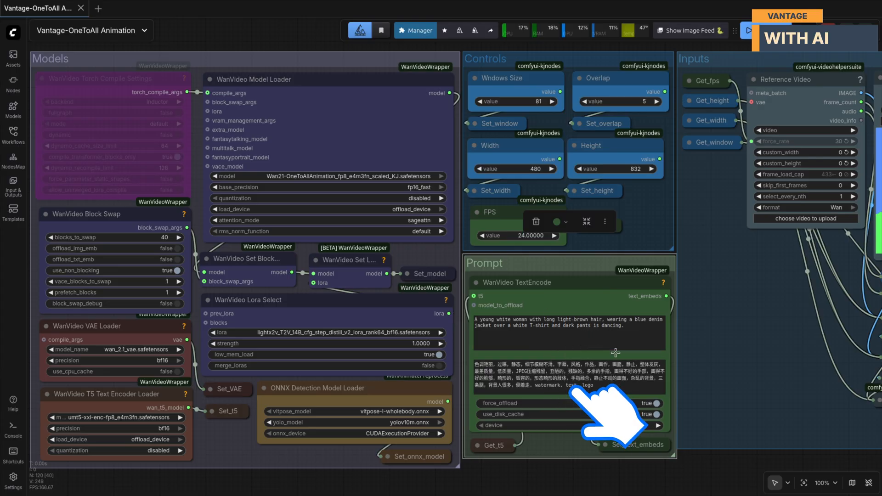
mouse_move(717, 473)
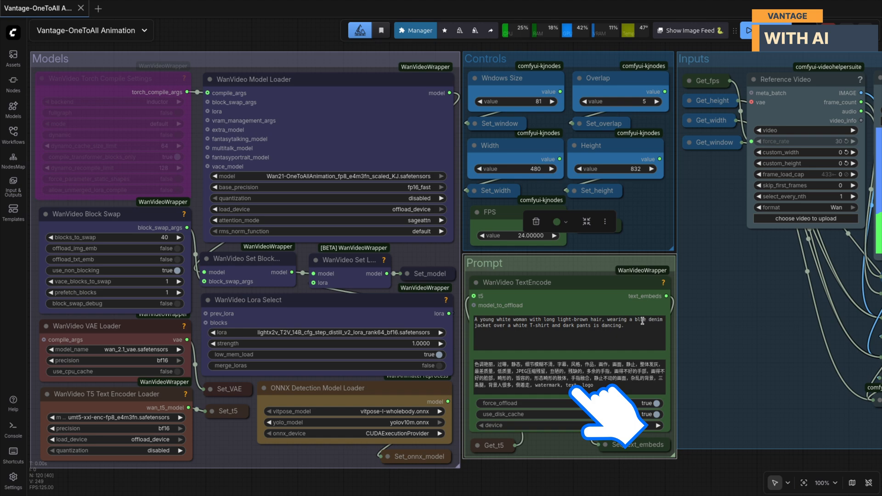
triple_click(566, 326)
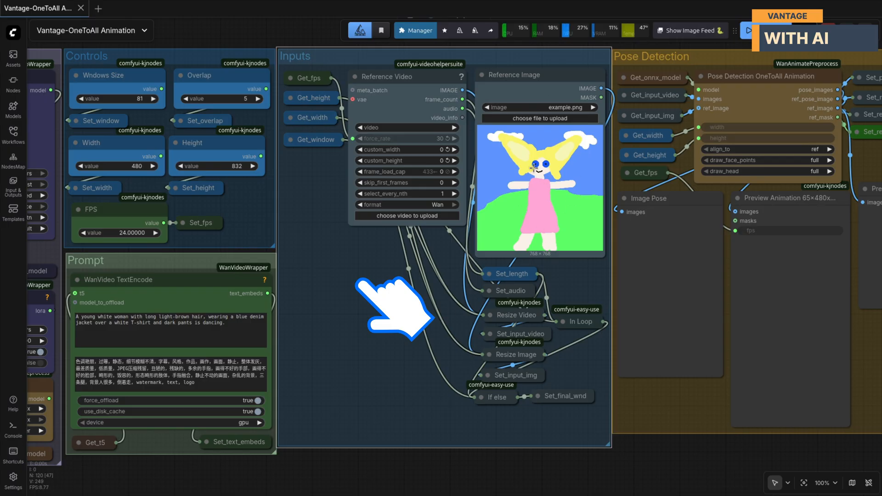
mouse_move(512, 434)
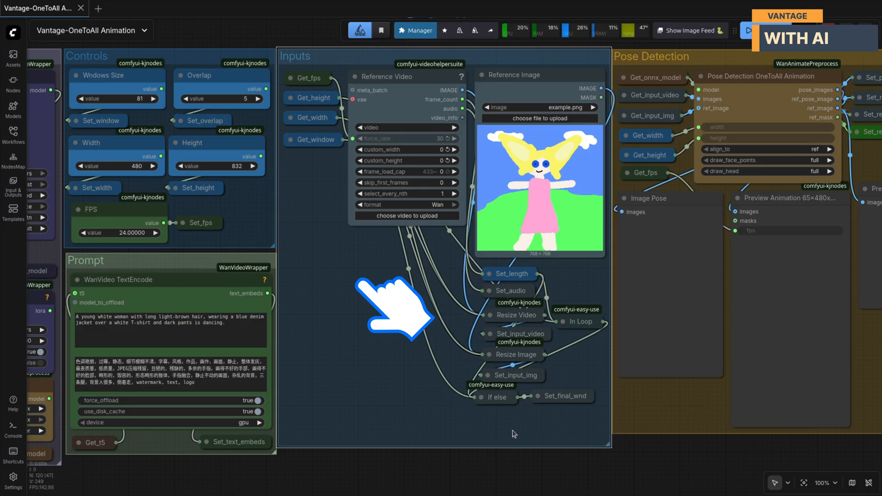
mouse_move(544, 425)
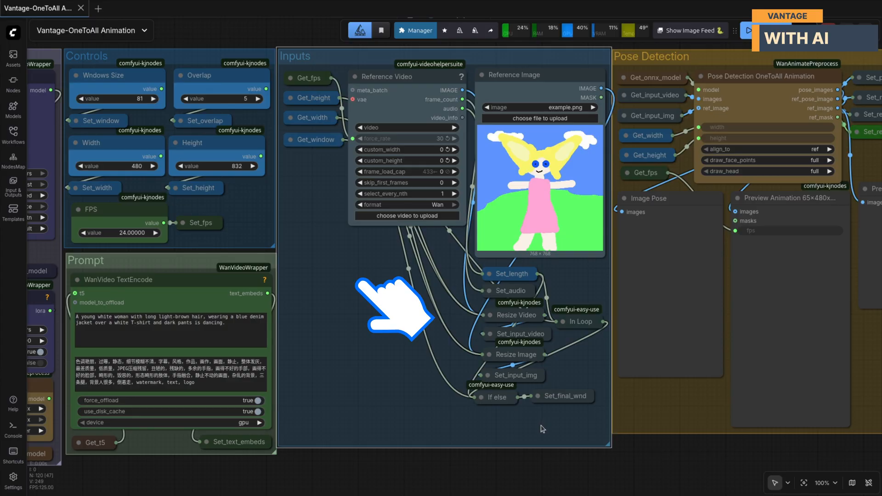
mouse_move(585, 431)
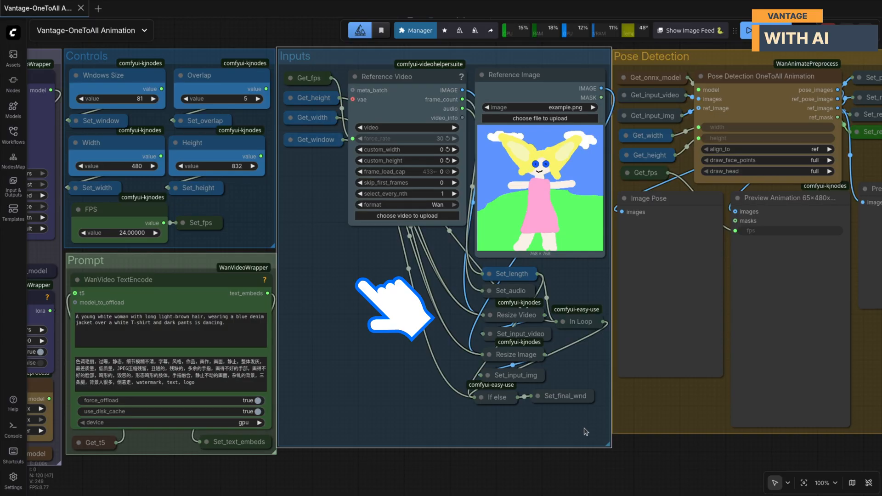
mouse_move(549, 389)
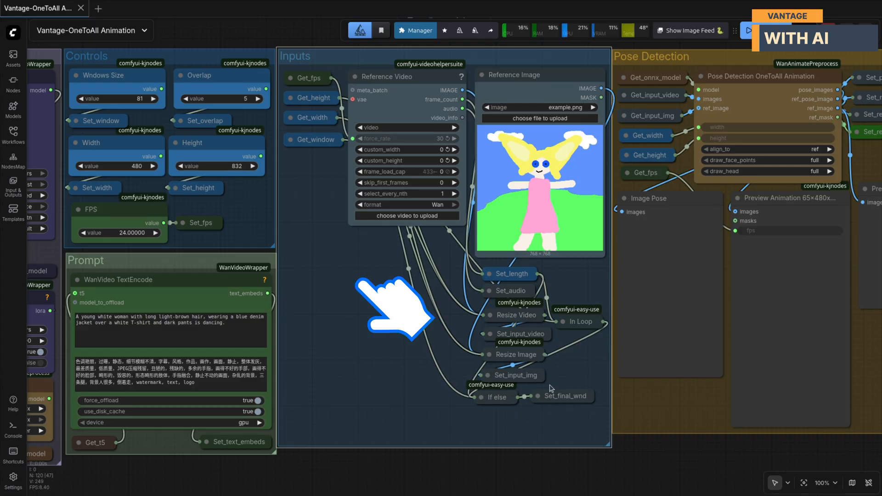
mouse_move(554, 430)
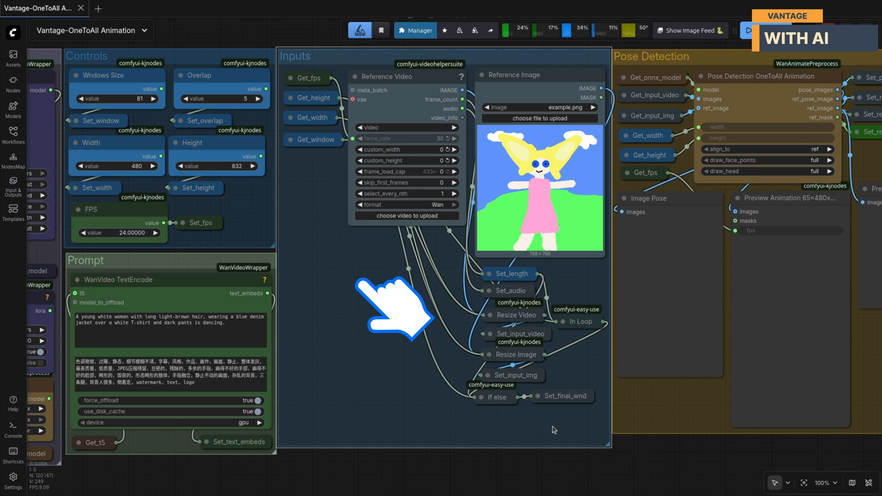
mouse_move(734, 473)
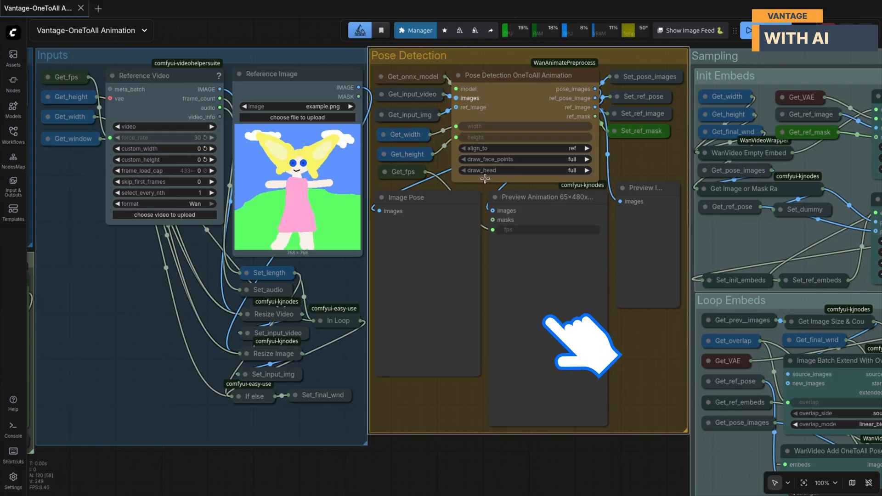
mouse_move(630, 378)
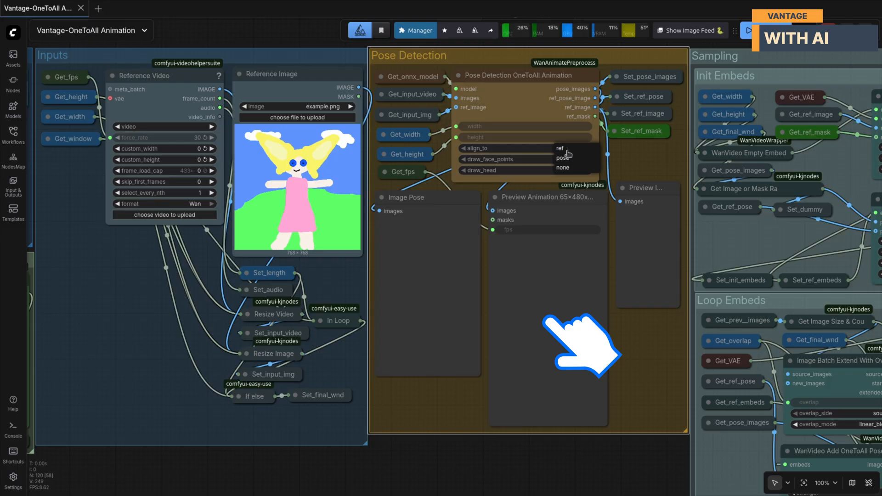
mouse_move(592, 152)
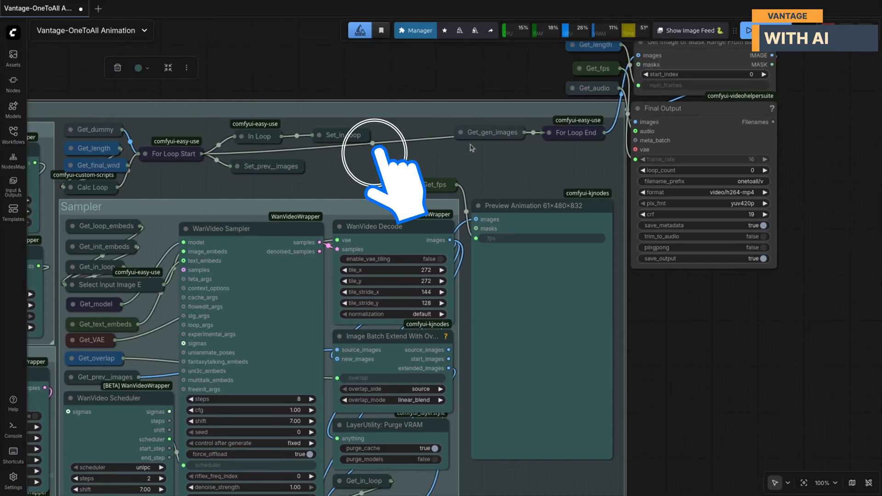
mouse_move(394, 191)
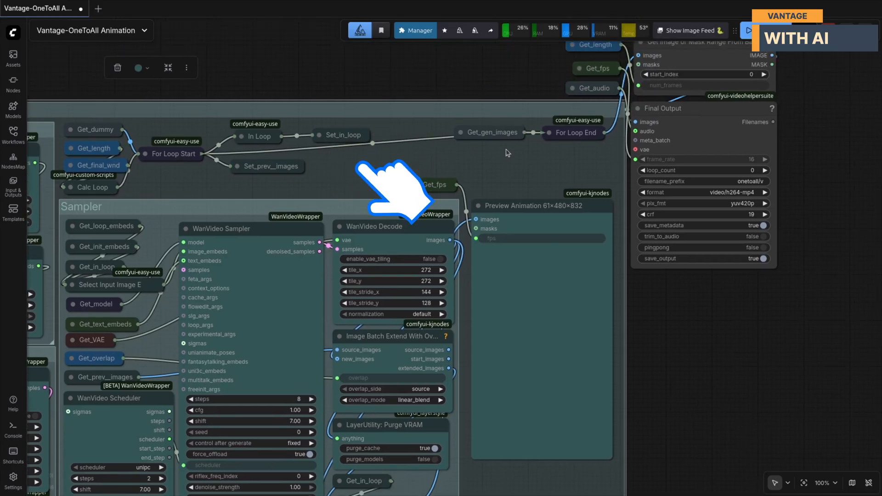